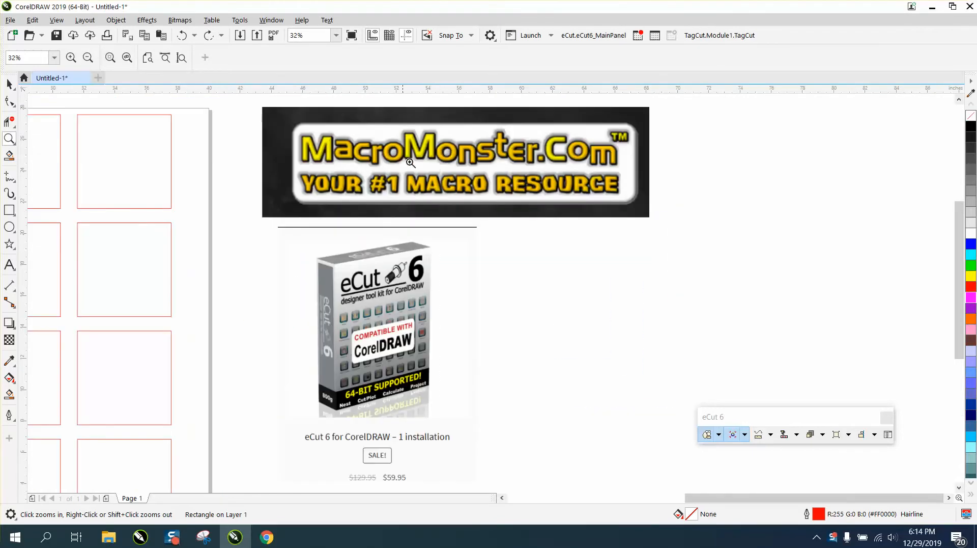
mouse_move(421, 151)
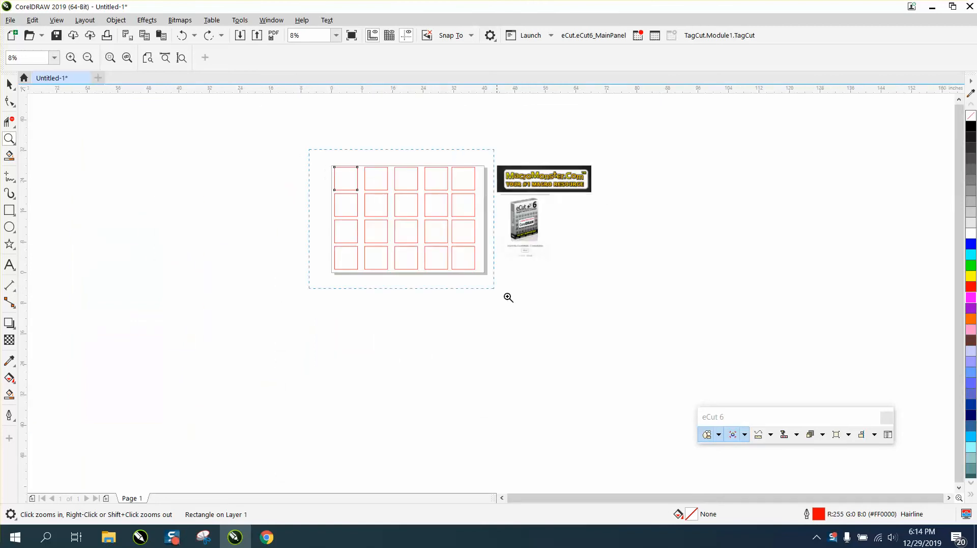
Step: Zoom in on the grid, confirm a square is 6 in wide, and select all 20 squares
left_click(508, 297)
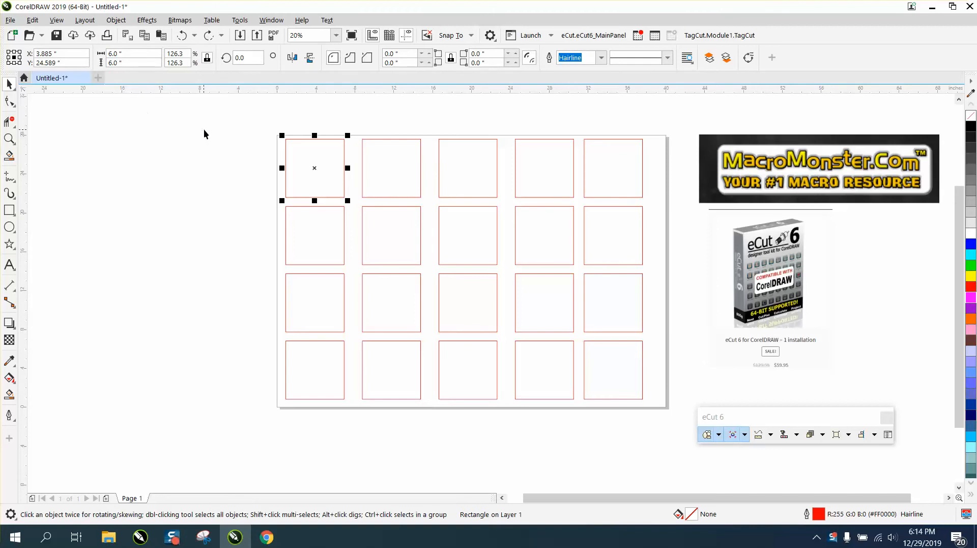
mouse_move(286, 135)
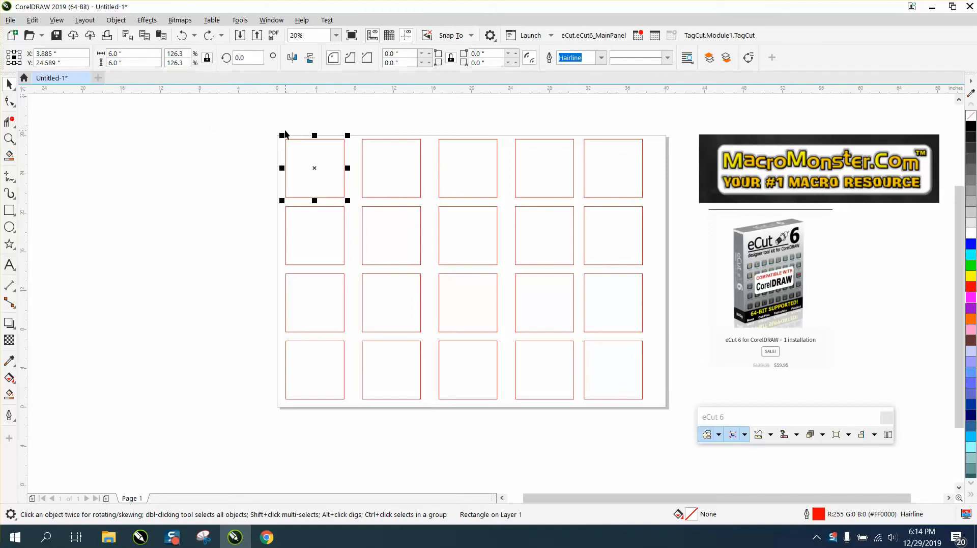
mouse_move(192, 90)
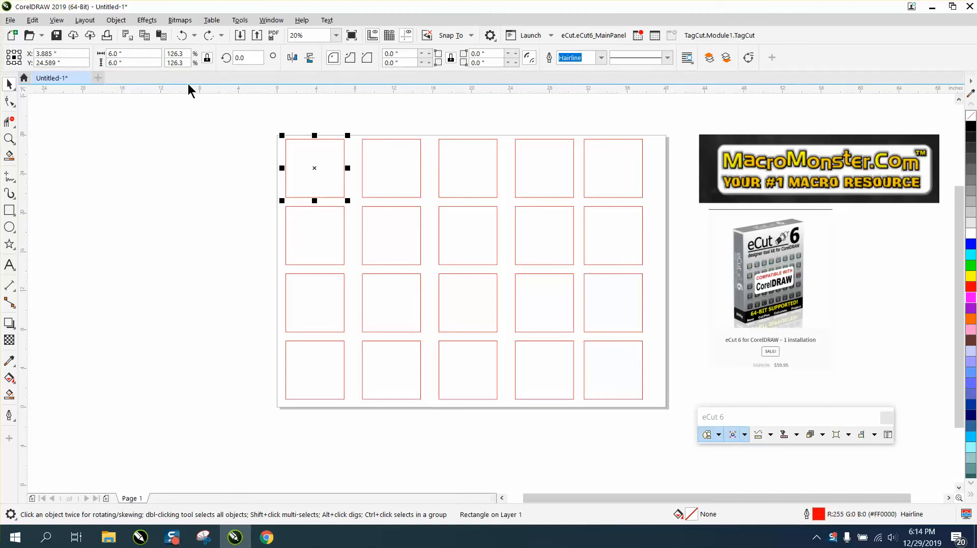
triple_click(131, 53)
type("4")
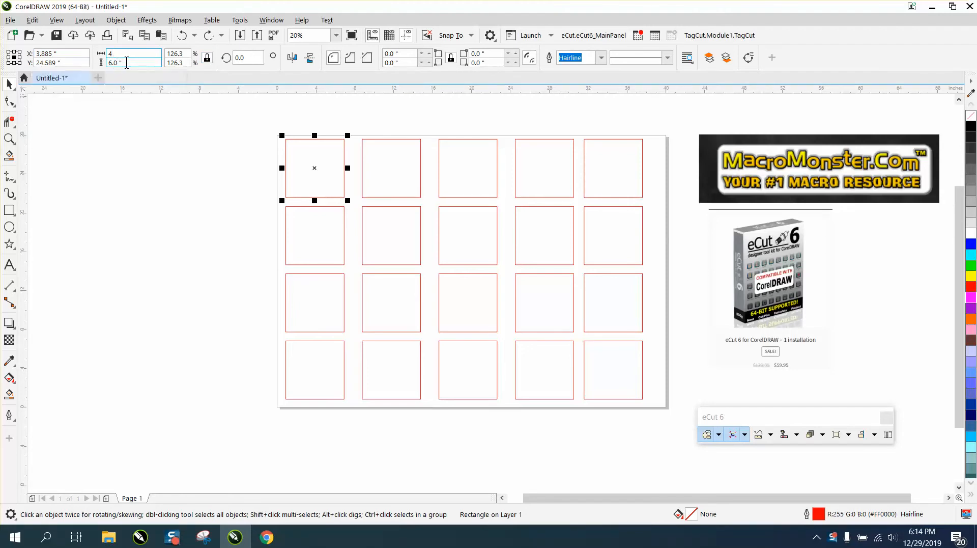
key("Return")
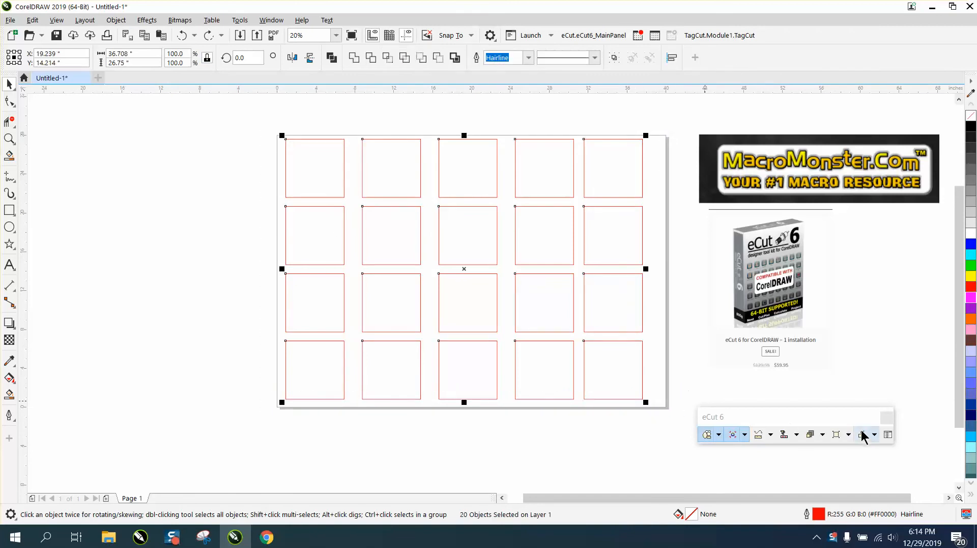
Step: Rescale the selected squares from 6 to 4 inches (66.67%) with eCut 6 Reference scale
left_click(875, 434)
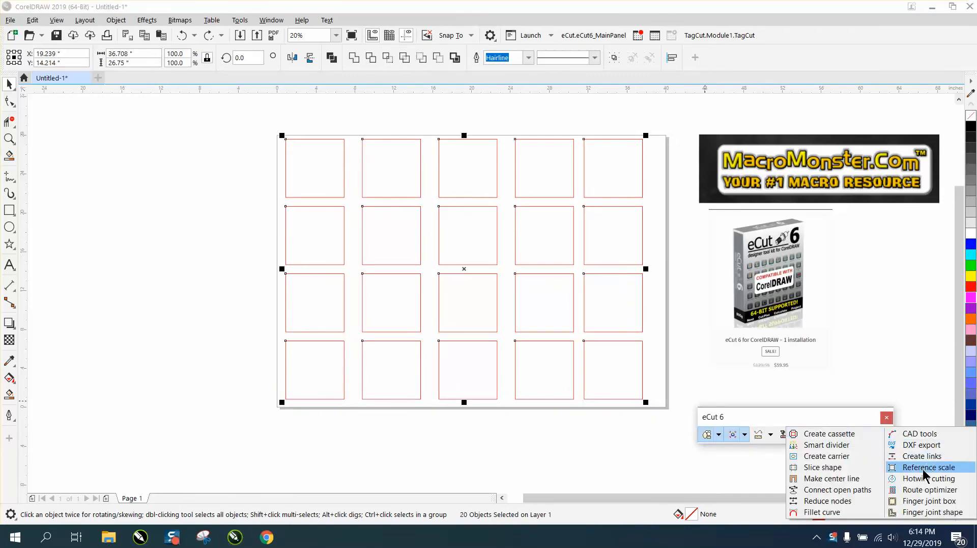
left_click(931, 467)
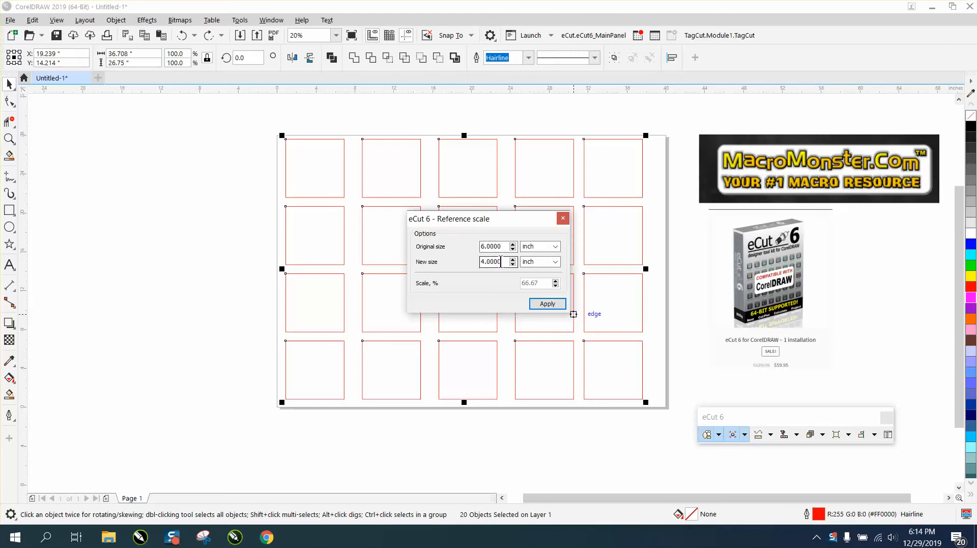
left_click(546, 303)
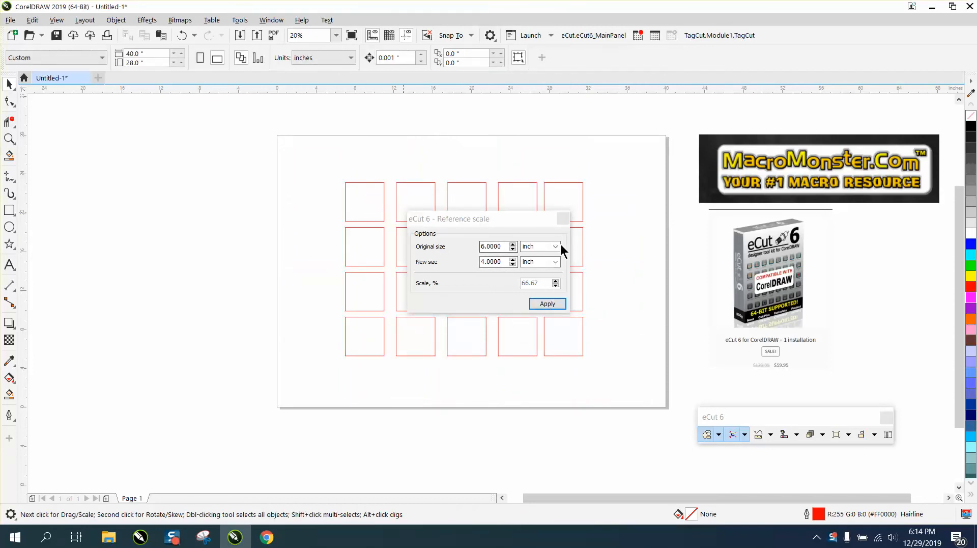
left_click(547, 303)
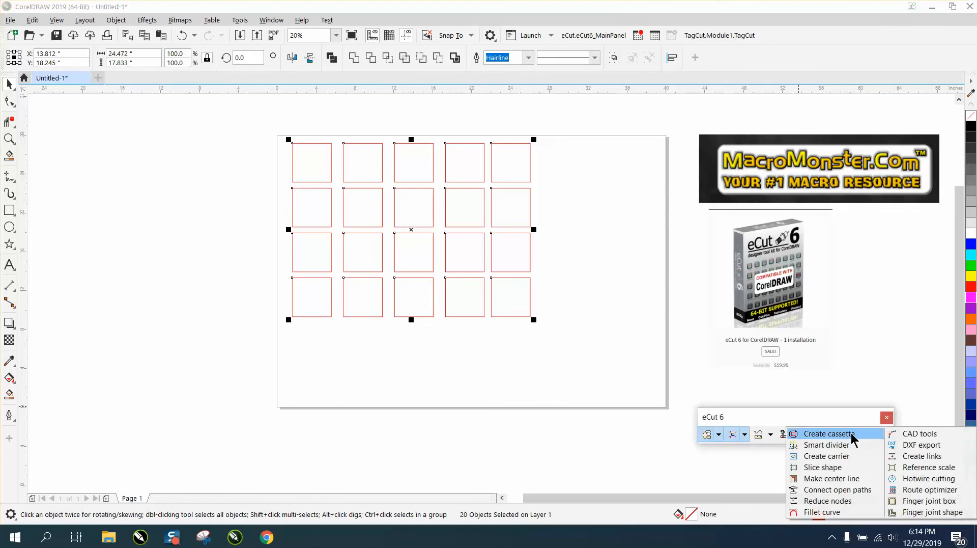
Step: Rescale the squares from 4 to 5.5 inches (137.5%) with eCut 6 Reference scale
left_click(928, 467)
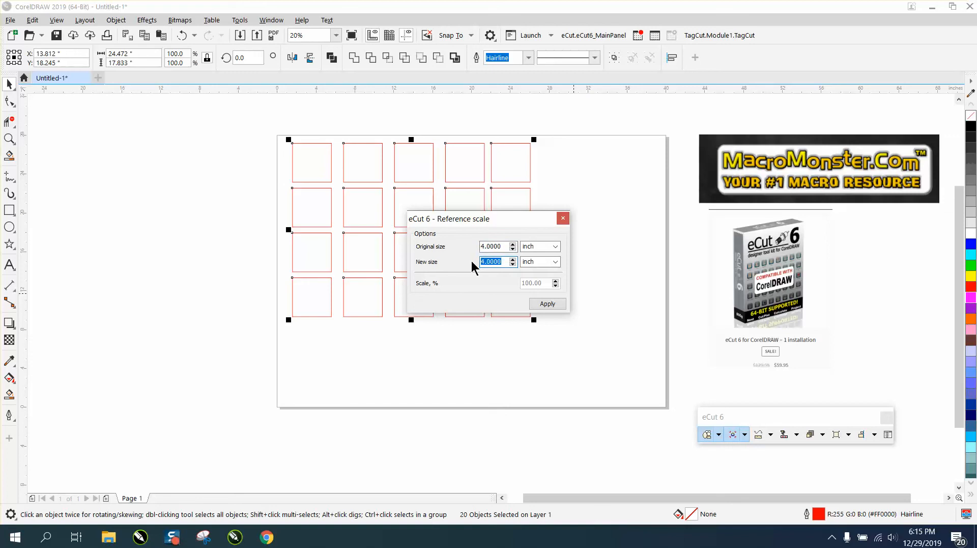
type("5.5")
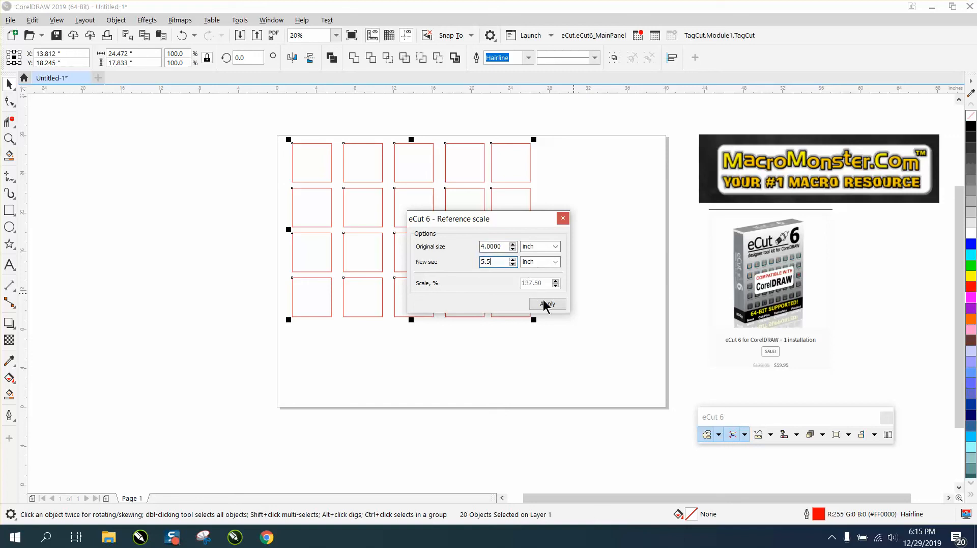
left_click(547, 304)
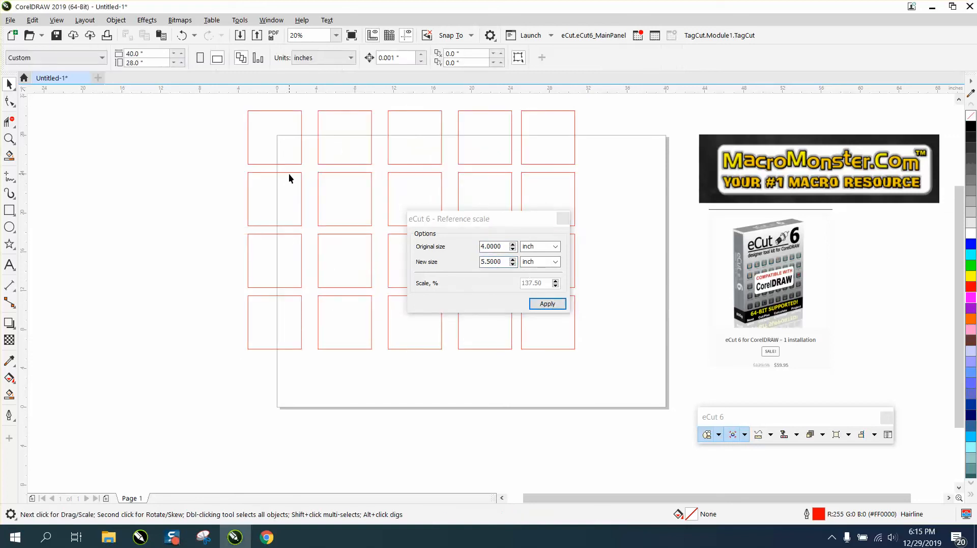
Step: Confirm a square measures 5.5 by 5.5 inches, then zoom onto the eCut 6 promo image
left_click(274, 198)
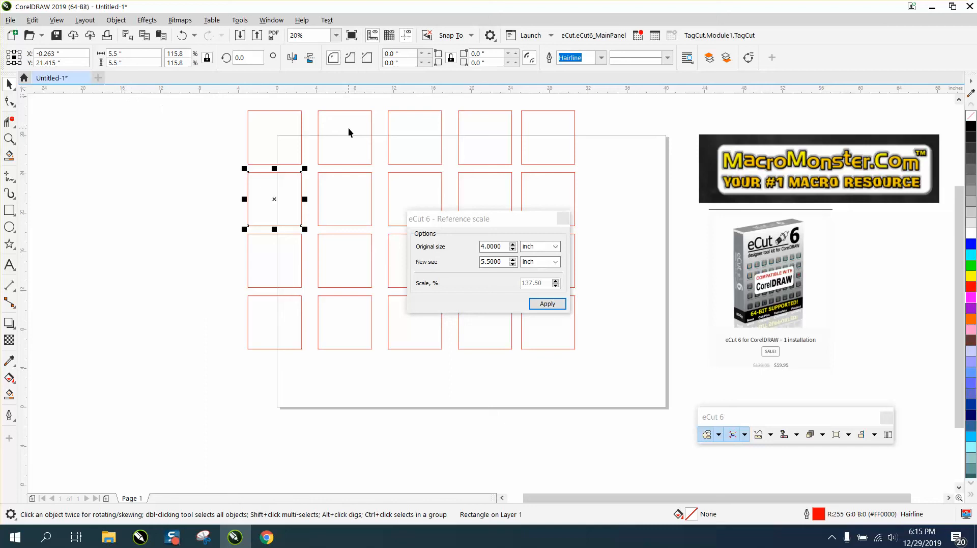
left_click(546, 303)
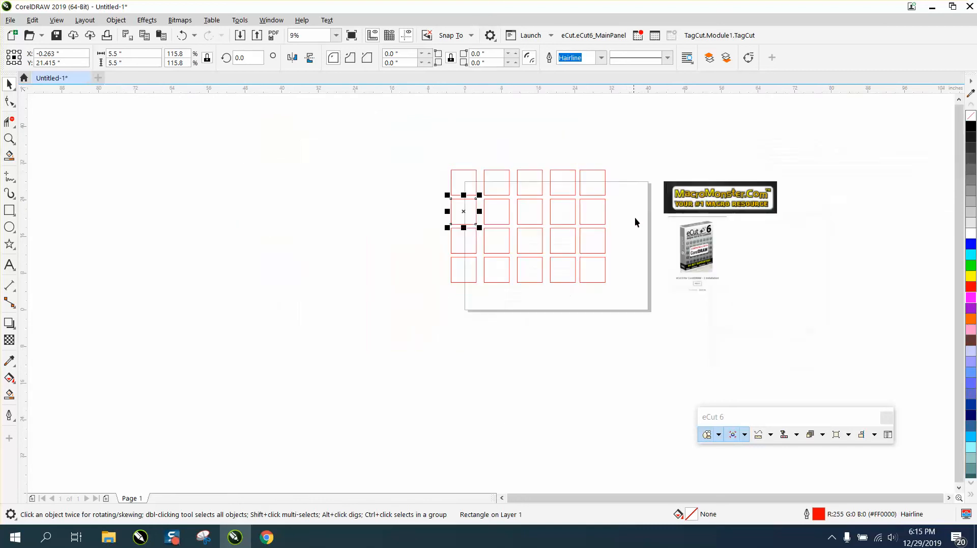
left_click(11, 140)
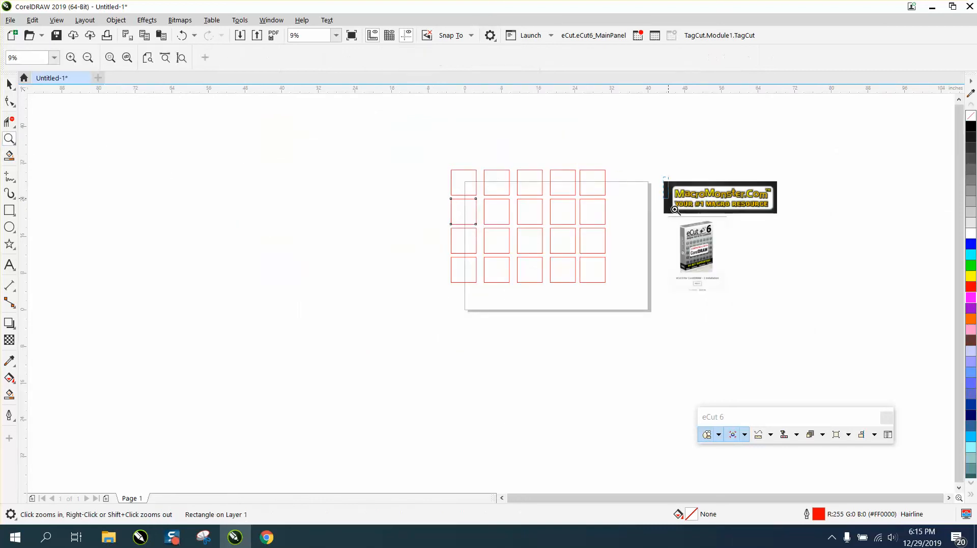
left_click(675, 211)
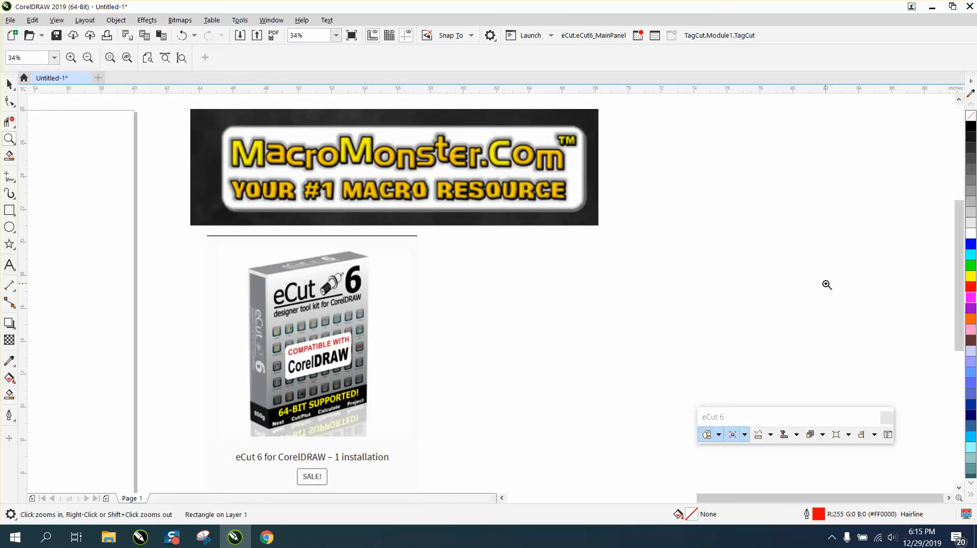